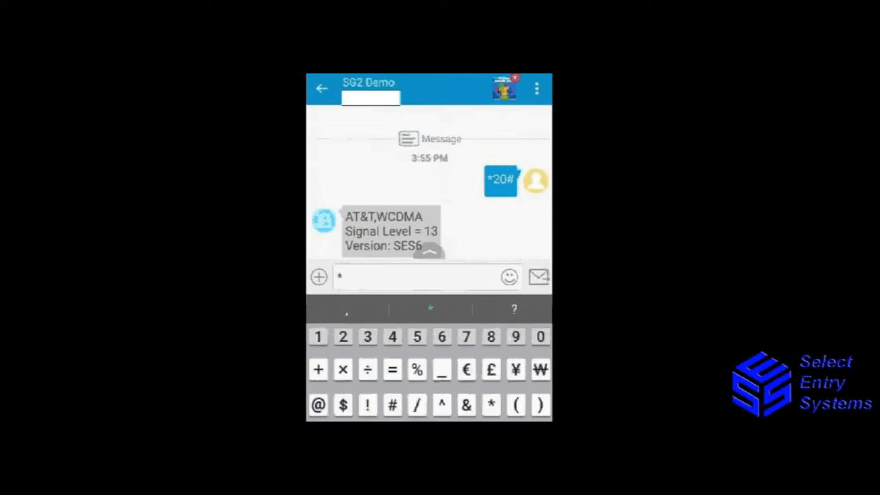
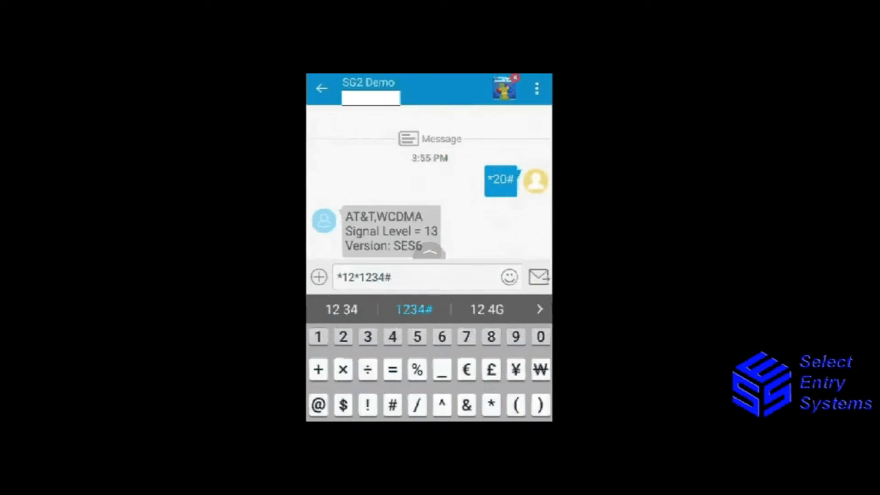
{"action": "left_click", "coordinate": [318, 337]}
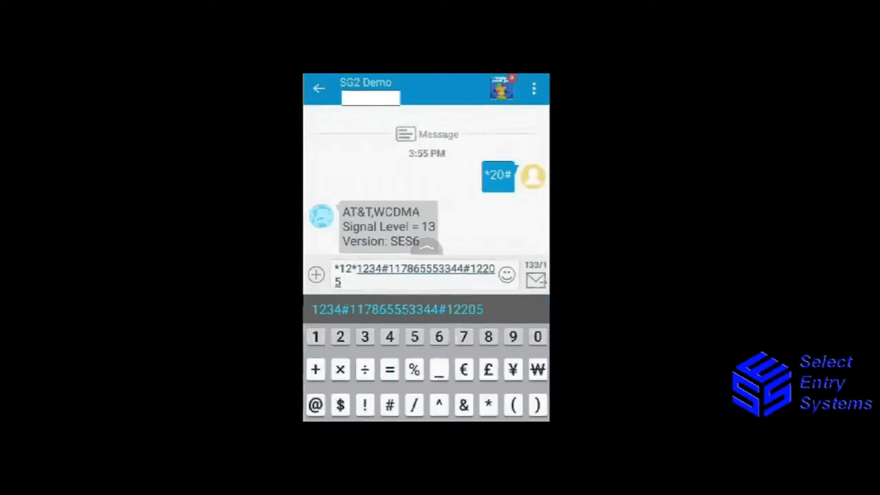
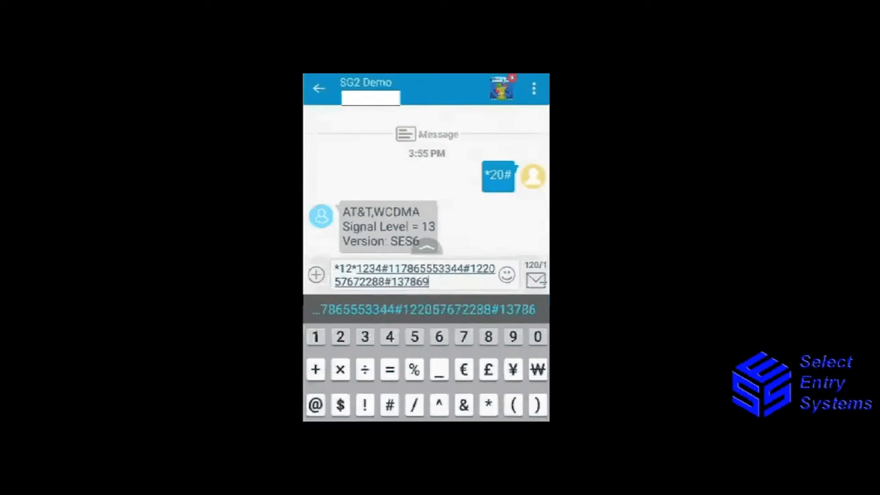
{"action": "left_click", "coordinate": [534, 281]}
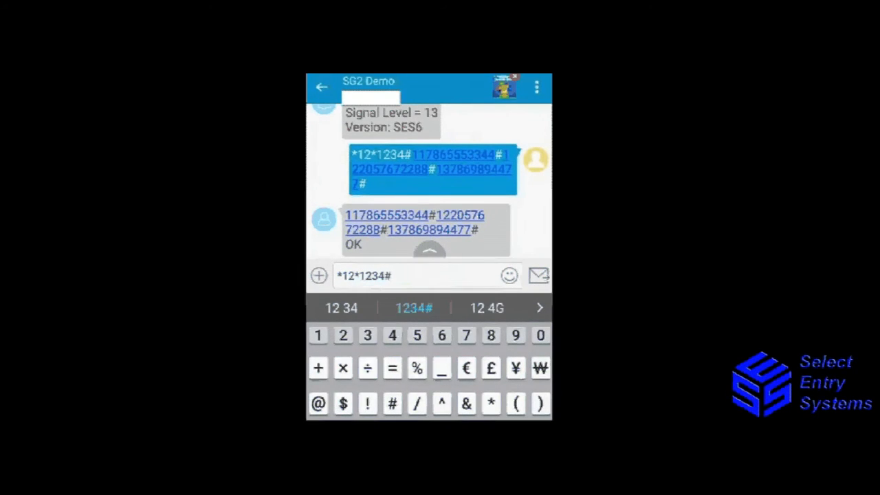
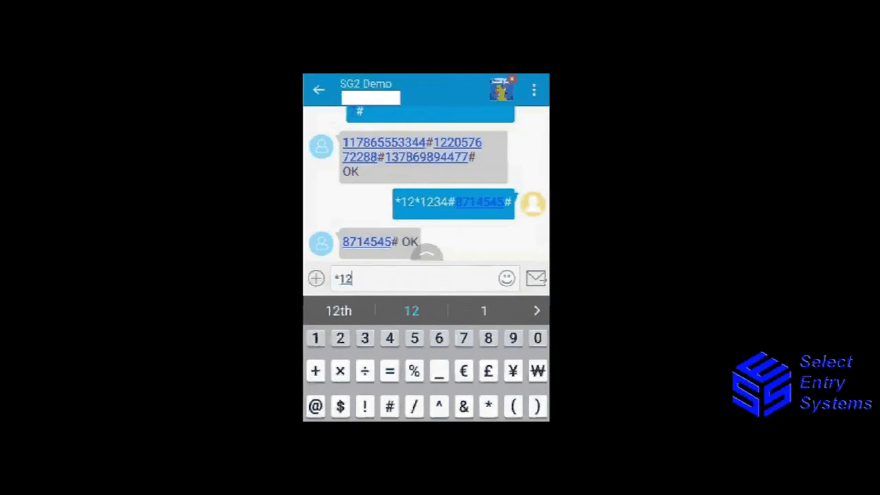
{"action": "left_click", "coordinate": [340, 339]}
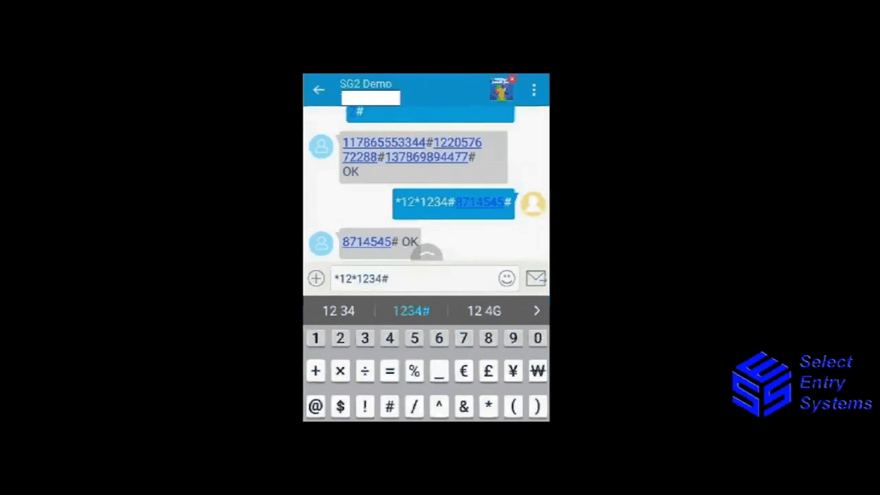
{"action": "left_click", "coordinate": [364, 338]}
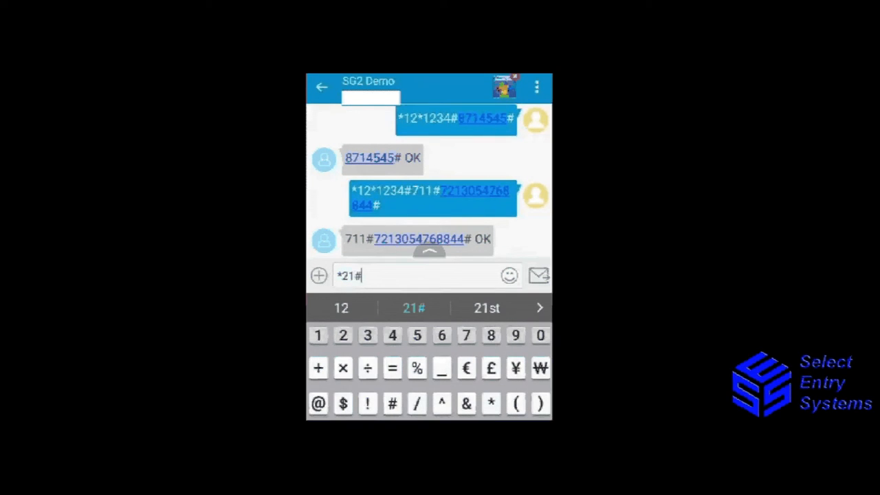
- Send *21# for the stored-number report and *22# for relay status
{"action": "left_click", "coordinate": [538, 275]}
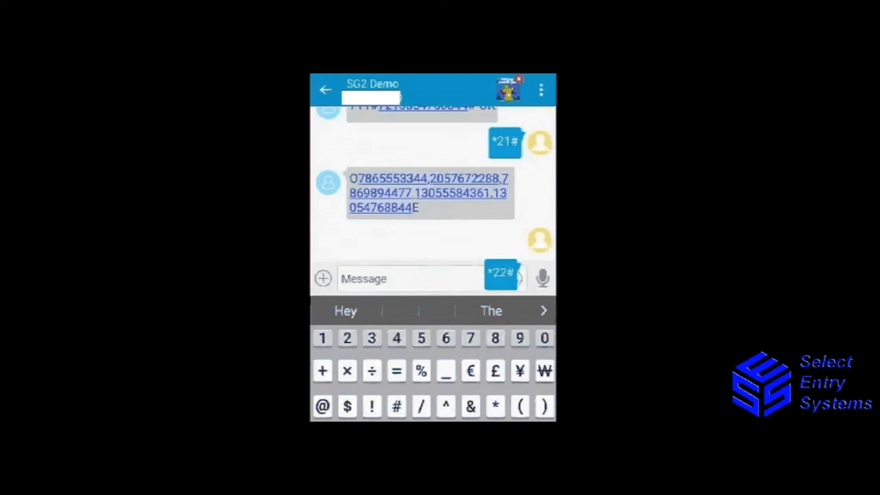
{"action": "left_click", "coordinate": [504, 278]}
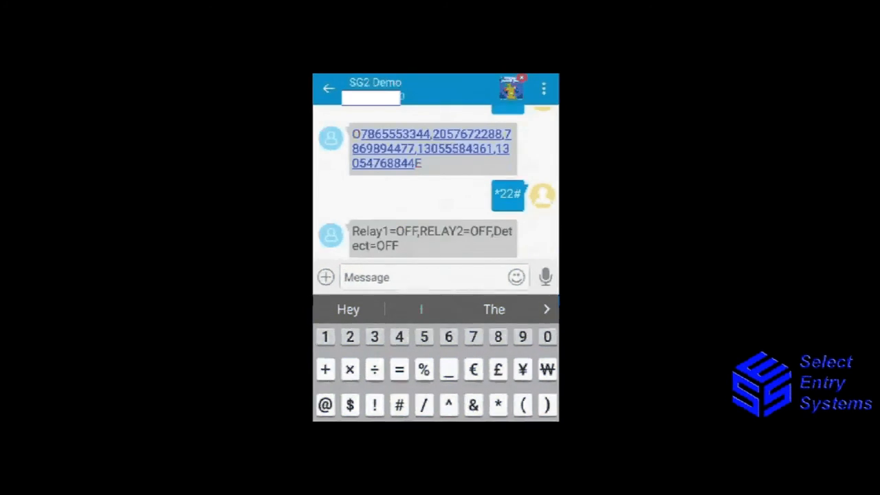